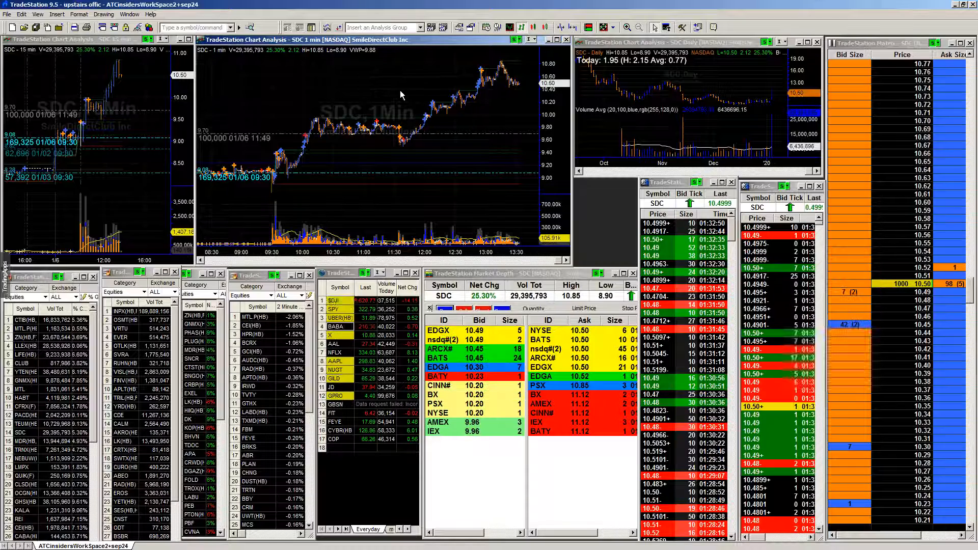
{"action": "mouse_move", "coordinate": [400, 118]}
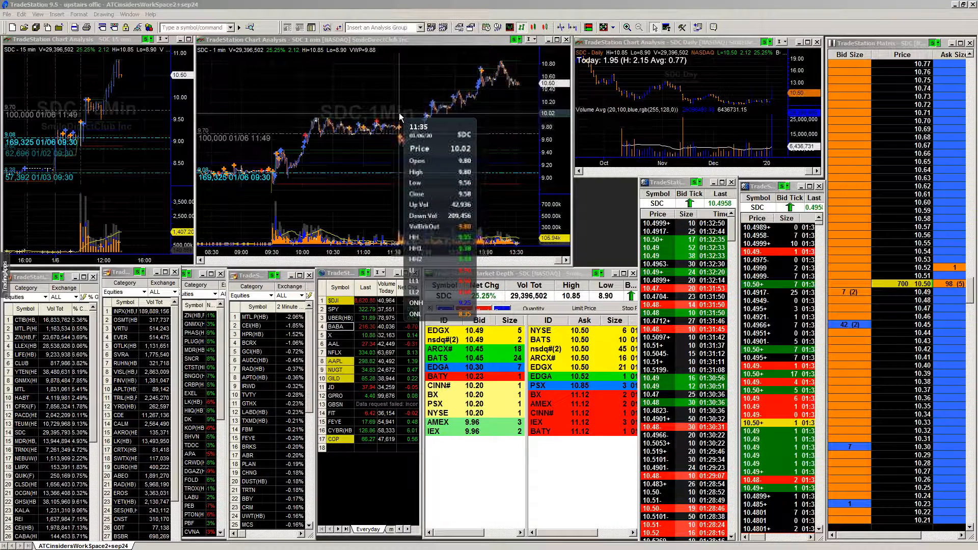
{"action": "mouse_move", "coordinate": [505, 82]}
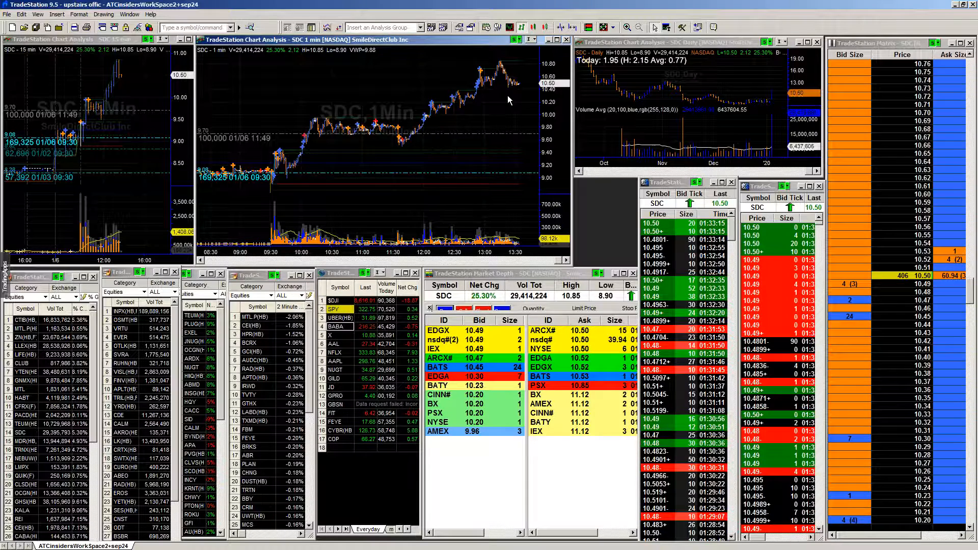
{"action": "mouse_move", "coordinate": [474, 118]}
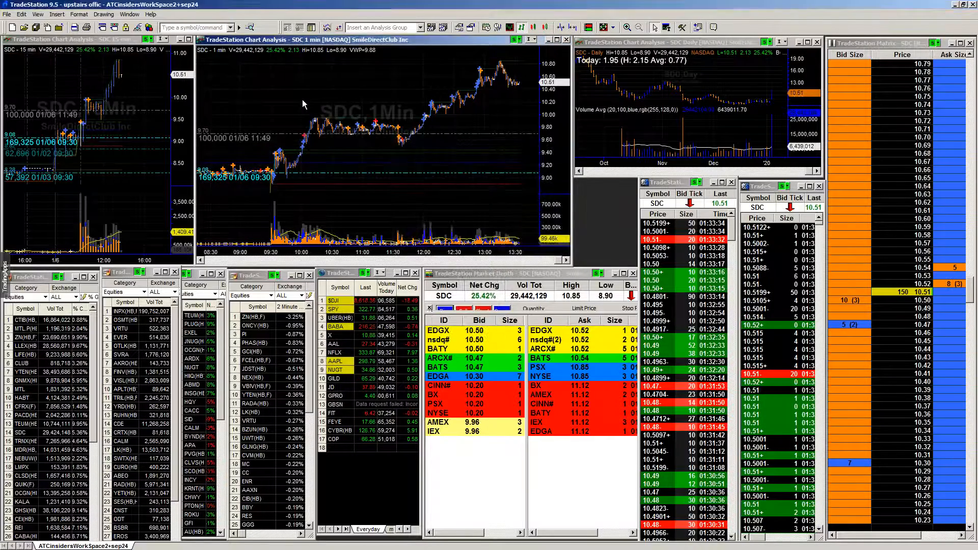
{"action": "mouse_move", "coordinate": [324, 122]}
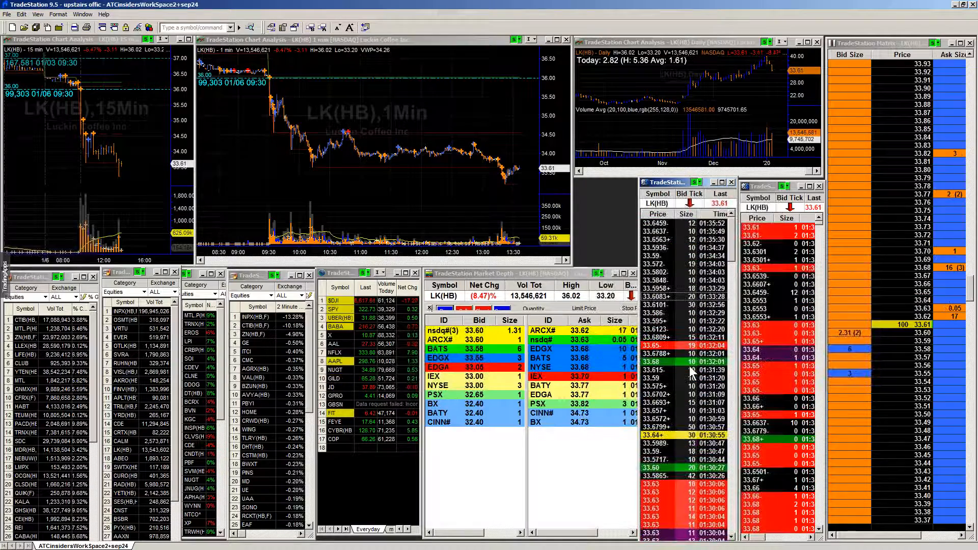
Link every workspace window to LK, Luckin Coffee, replacing SDC
{"action": "left_click", "coordinate": [435, 129]}
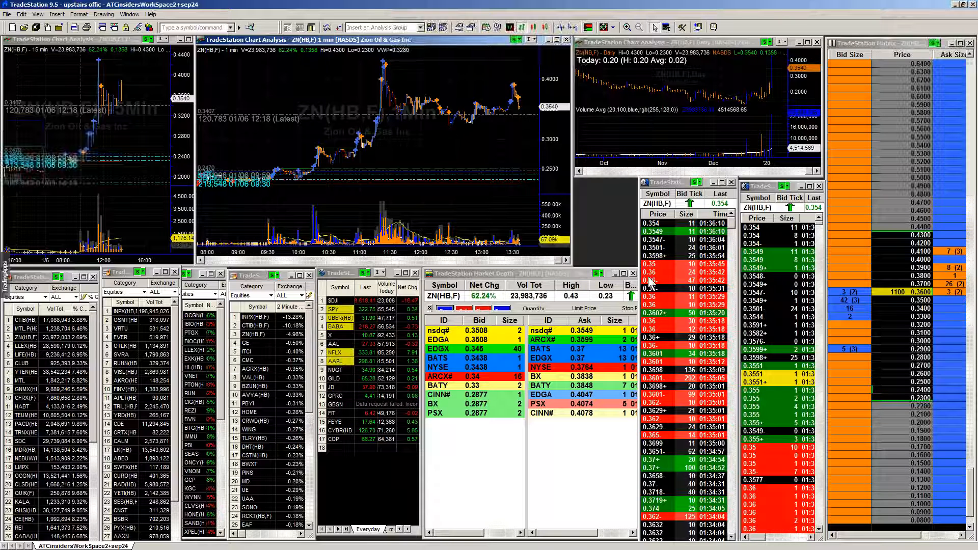
{"action": "mouse_move", "coordinate": [444, 144]}
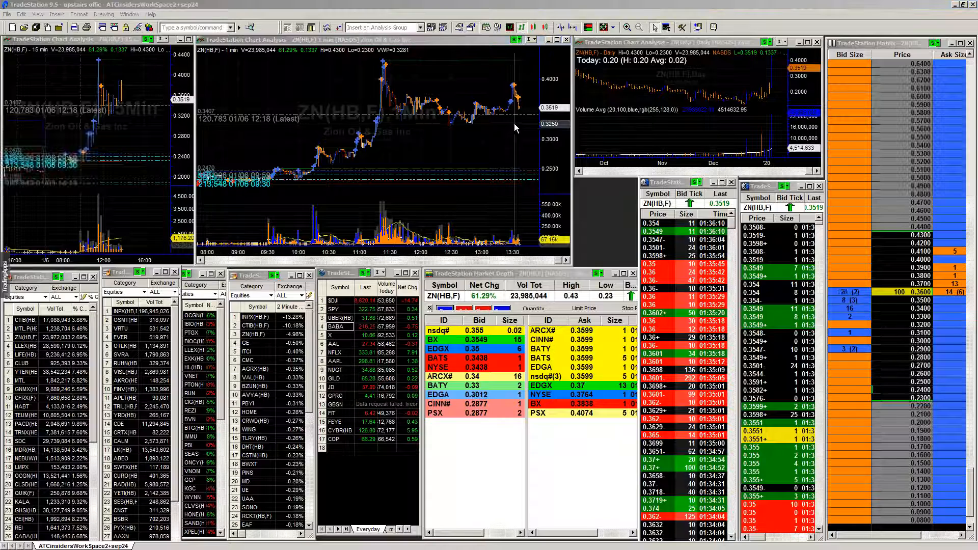
{"action": "mouse_move", "coordinate": [517, 128]}
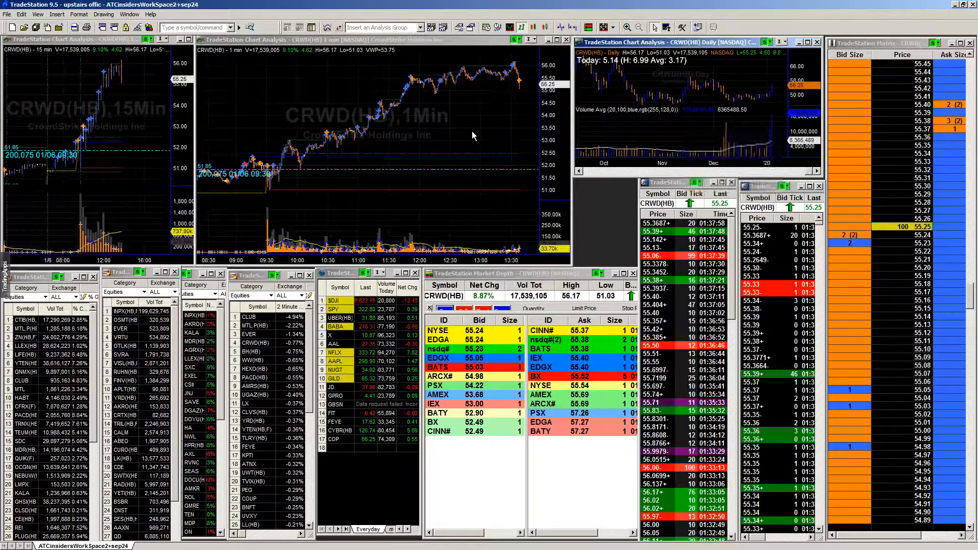
{"action": "mouse_move", "coordinate": [327, 132]}
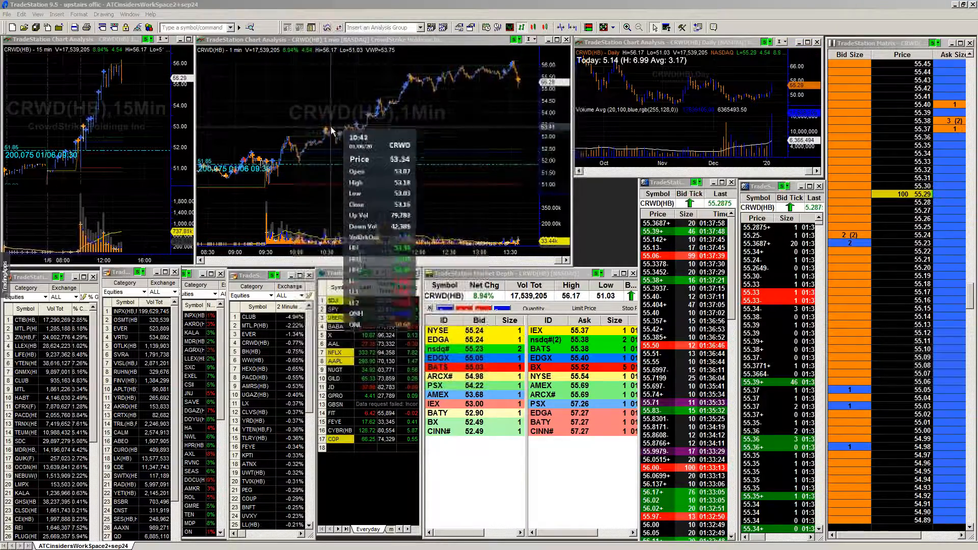